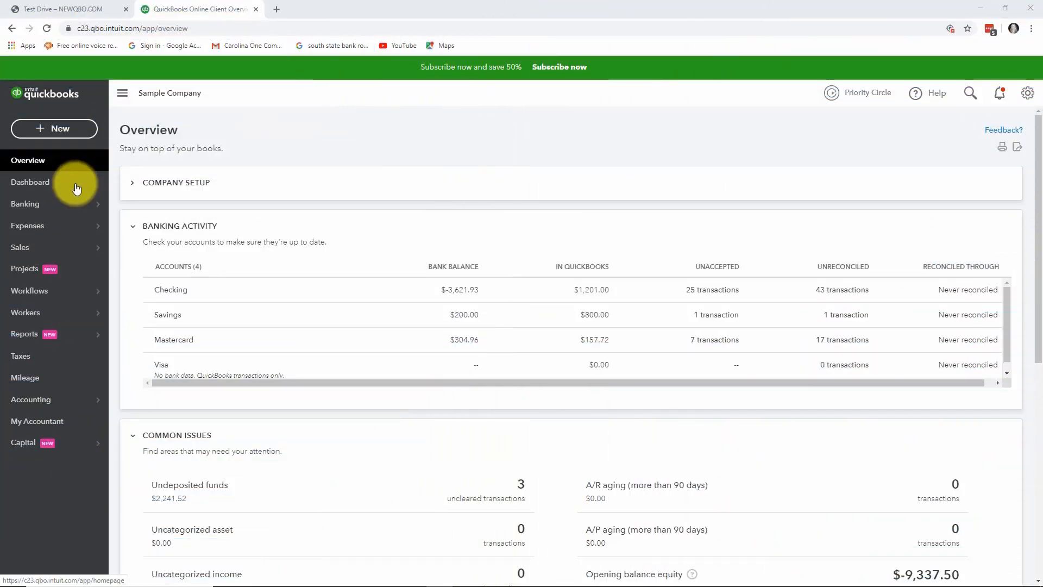
mouse_move(60, 128)
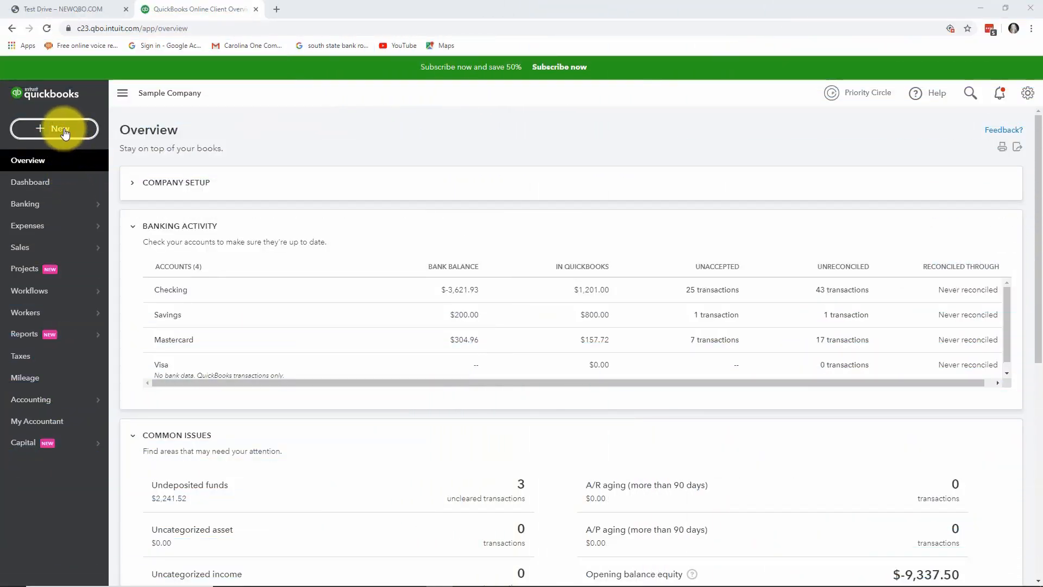
Start a new Bank Deposit from the + New menu, depositing into Checking.
left_click(55, 128)
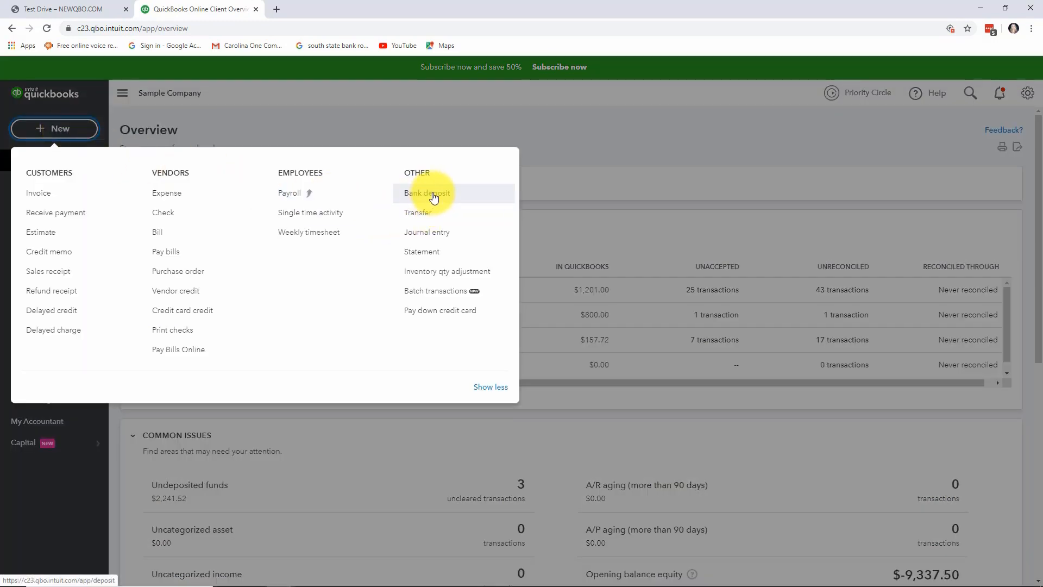
left_click(426, 193)
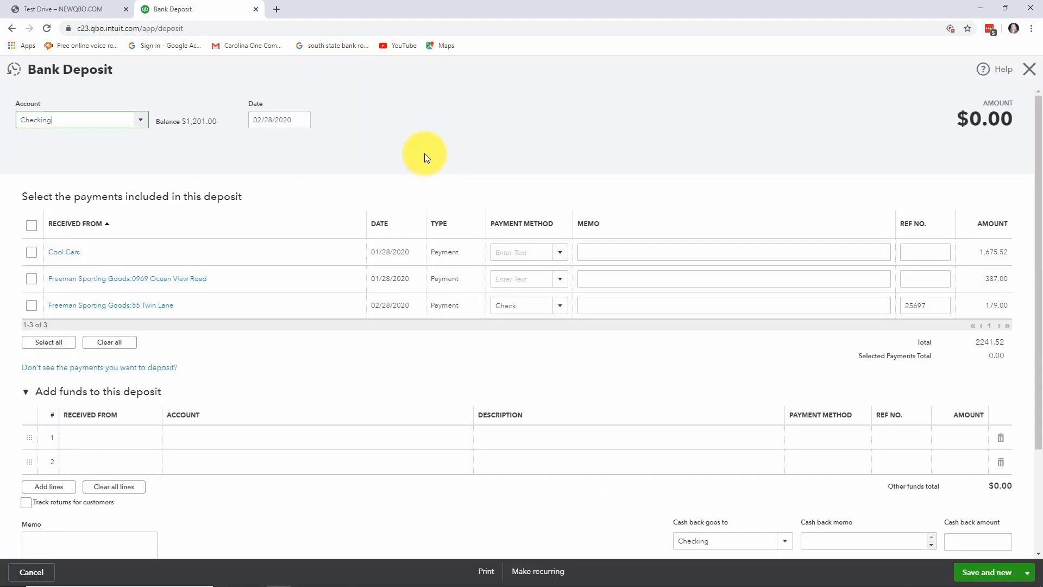
mouse_move(141, 160)
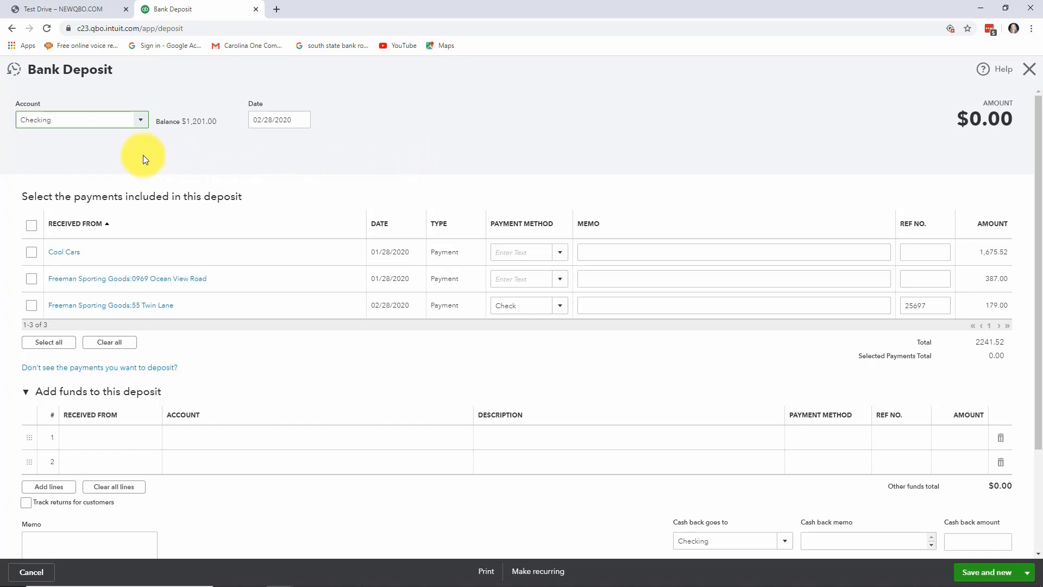
Keep Checking as the deposit account and date the deposit 03/02/2020.
left_click(141, 120)
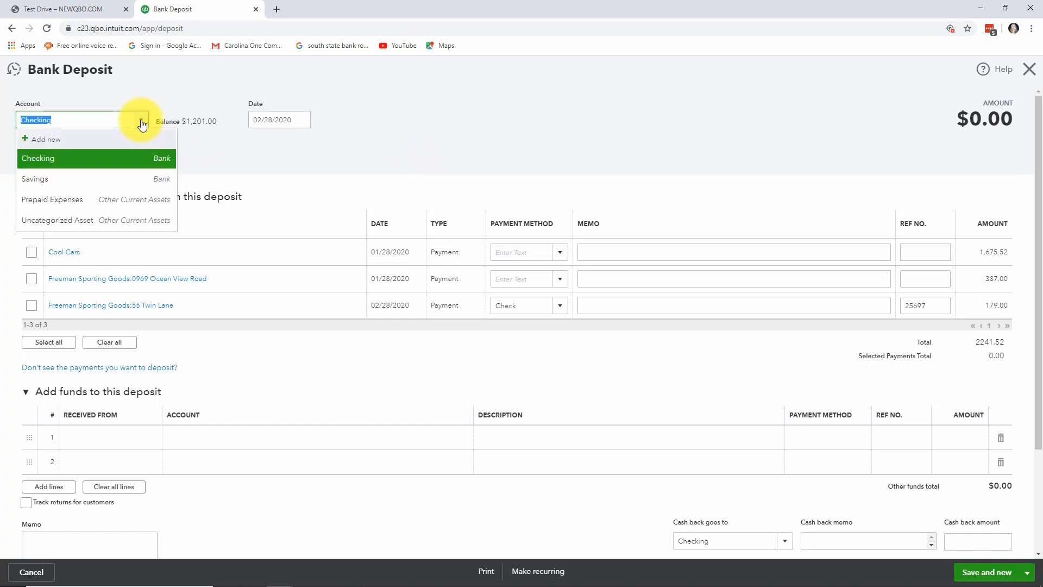
mouse_move(87, 163)
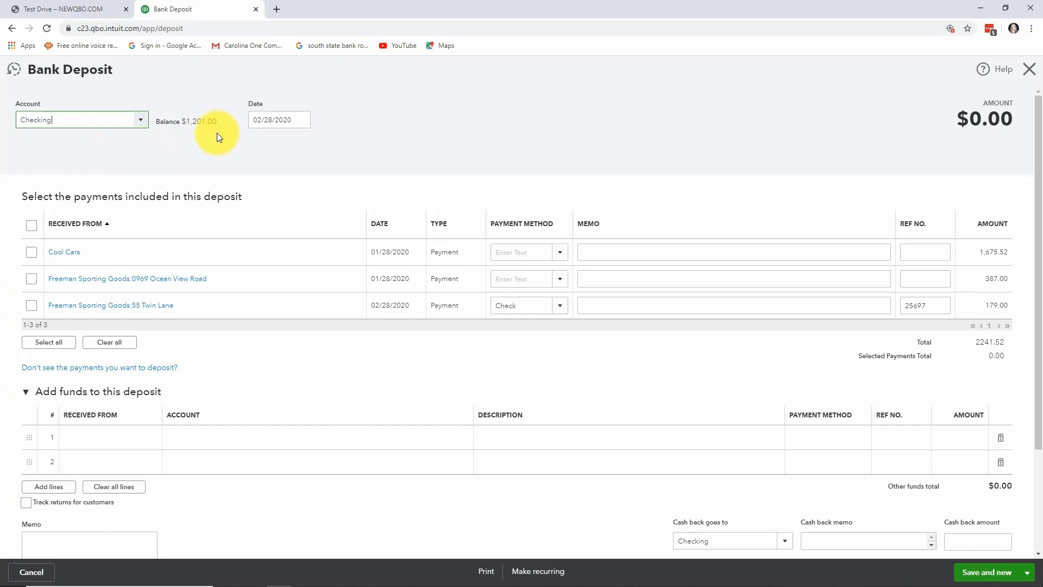
left_click(301, 120)
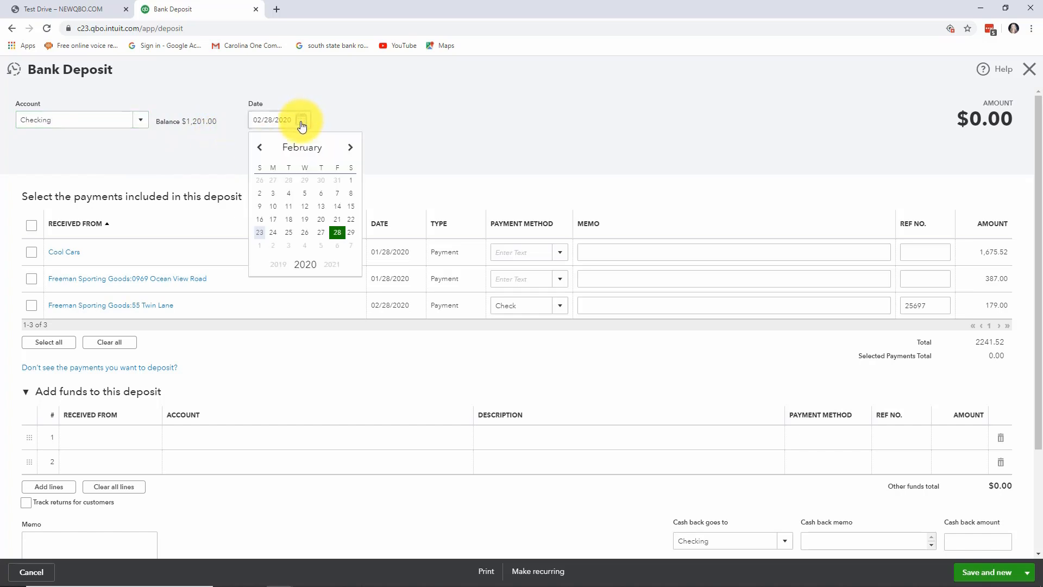
mouse_move(279, 250)
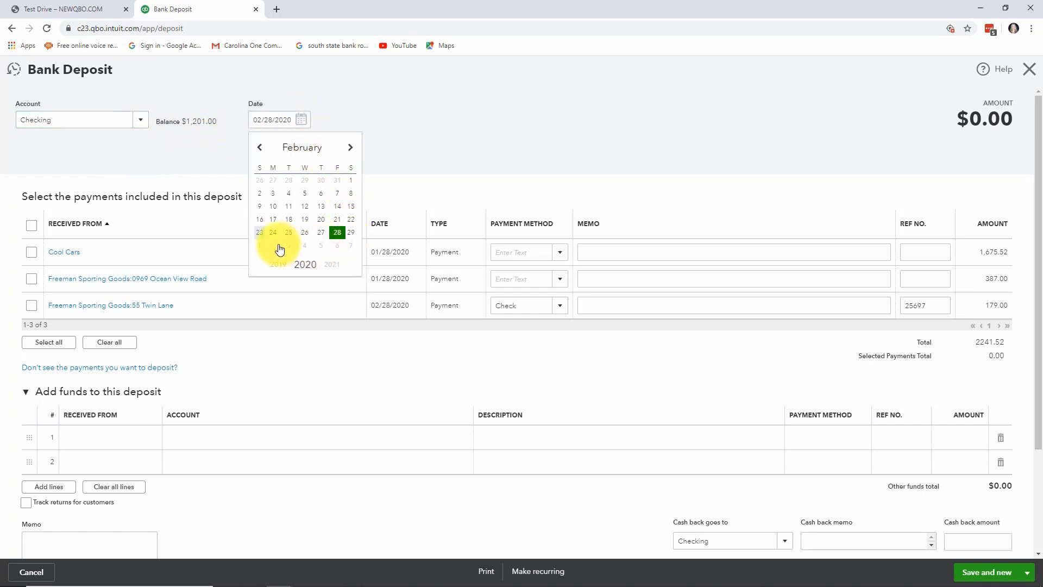
left_click(273, 245)
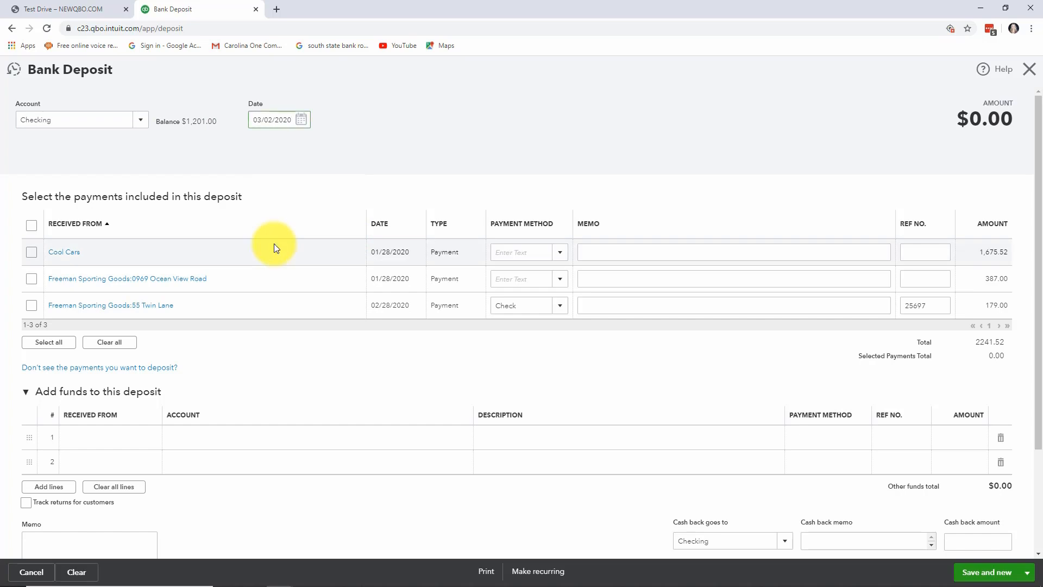
mouse_move(85, 238)
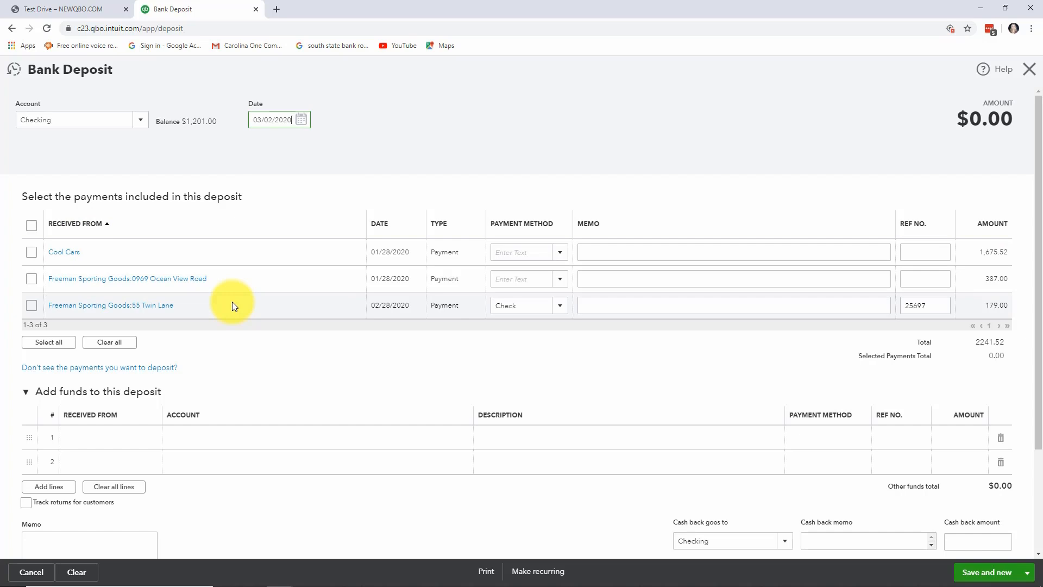
Include the Cool Cars and both Freeman Sporting Goods payments, totalling $2,241.52.
left_click(31, 251)
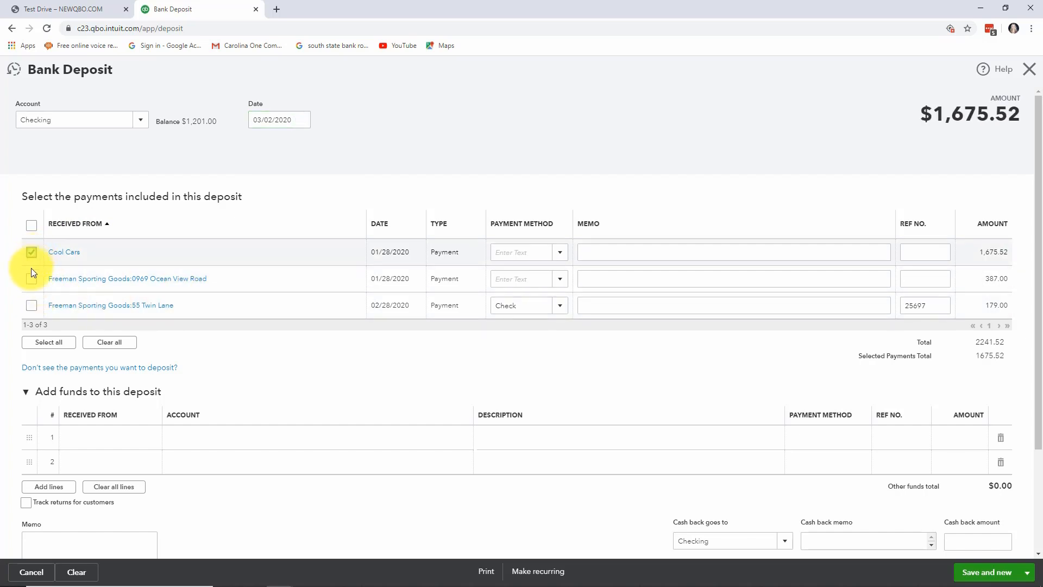
left_click(31, 225)
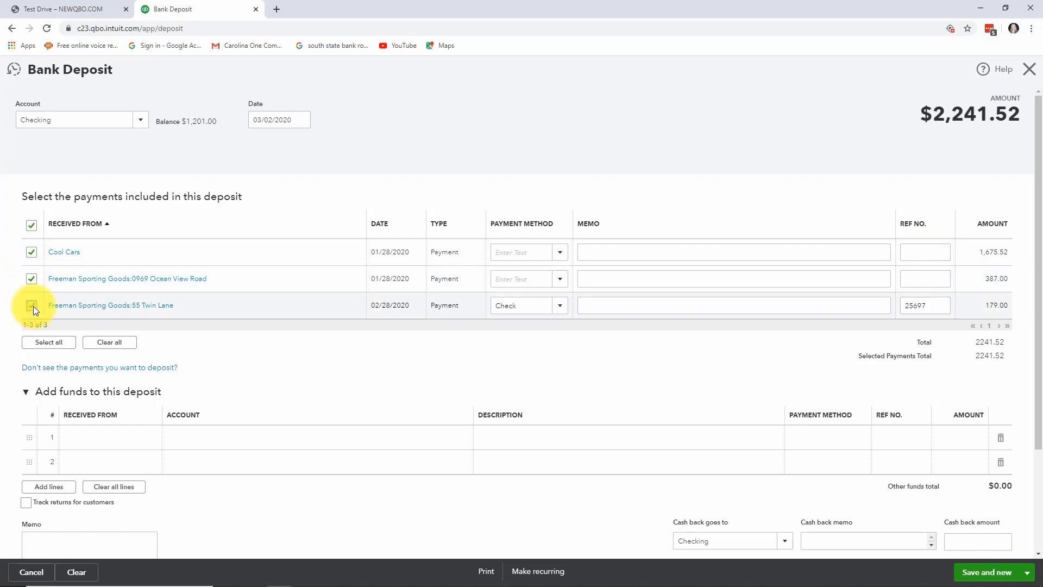
left_click(32, 305)
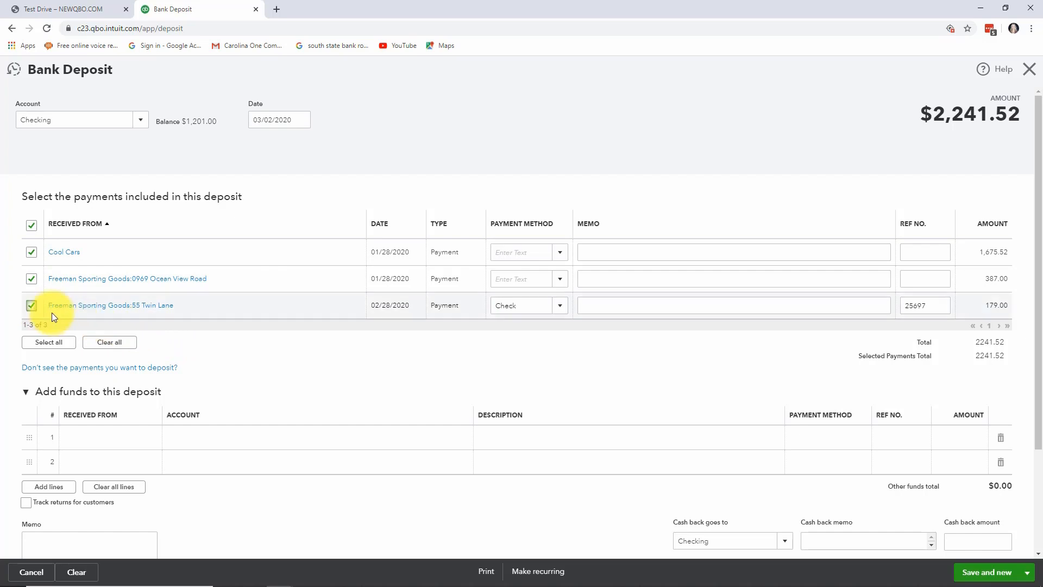
left_click(31, 305)
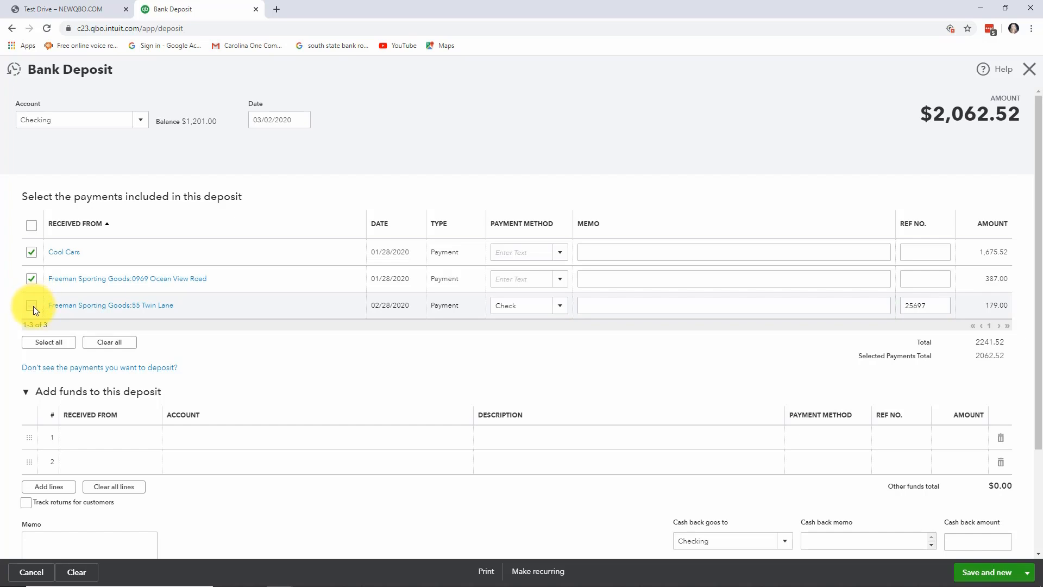
left_click(30, 306)
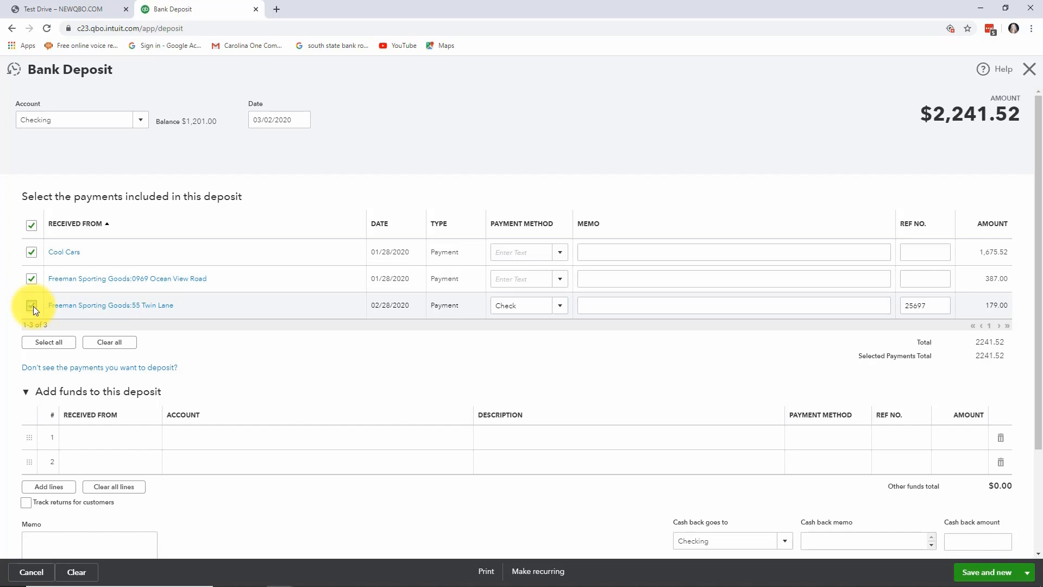
left_click(31, 305)
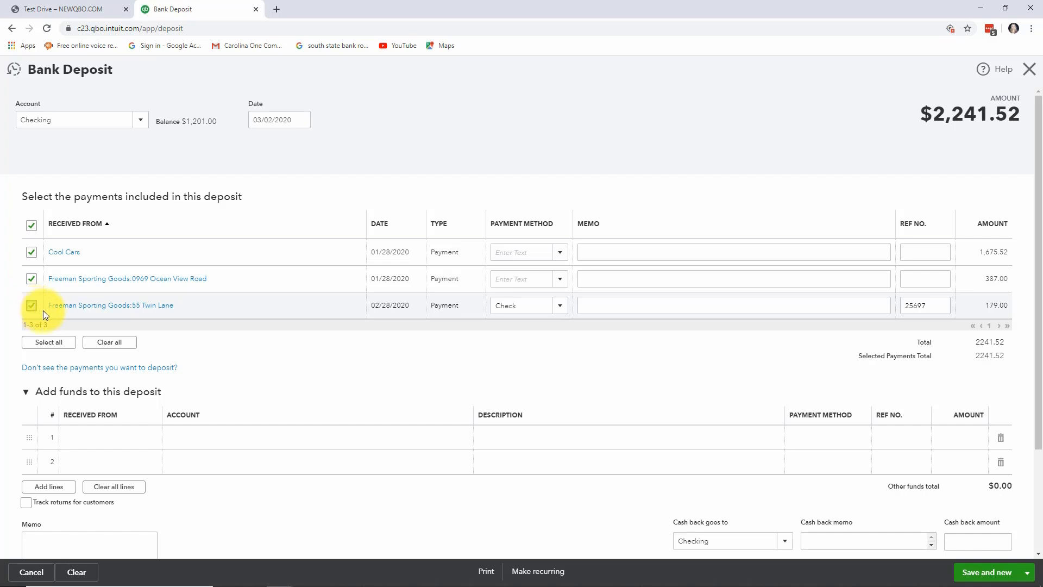
mouse_move(314, 319)
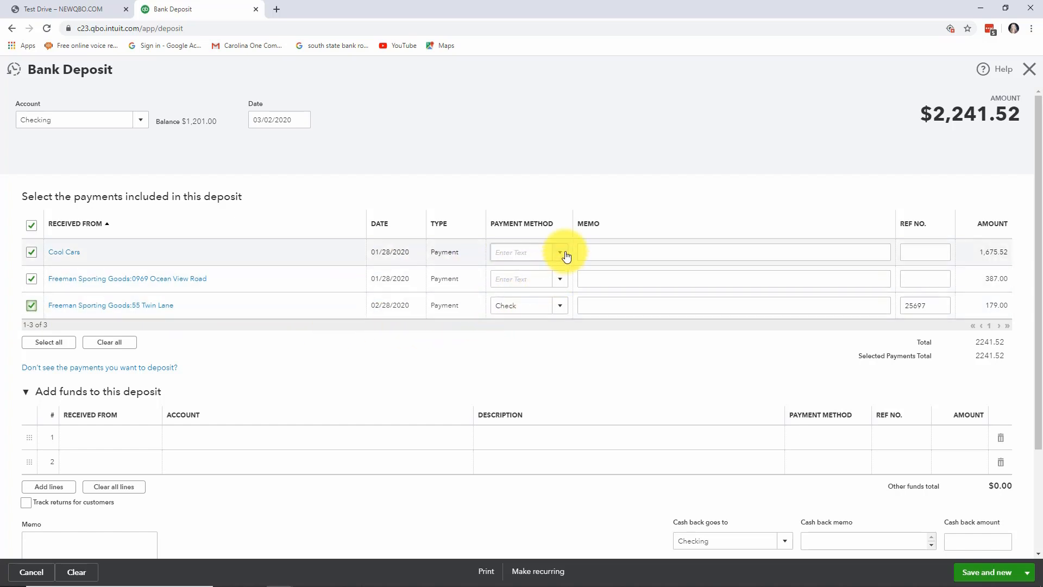
Review the Cool Cars payment method choices without changing them and collapse the add-funds lines.
left_click(561, 252)
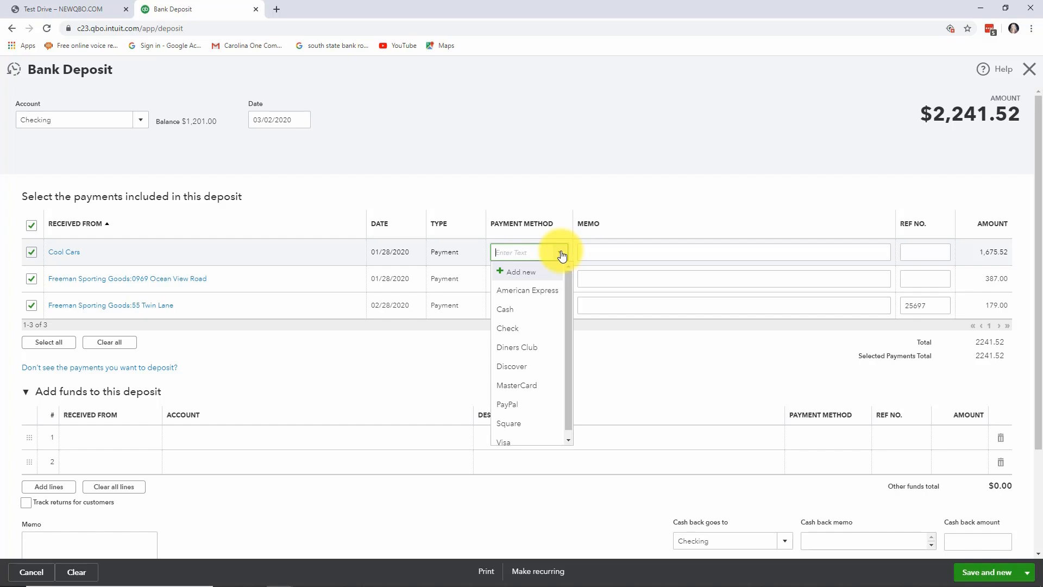
left_click(508, 327)
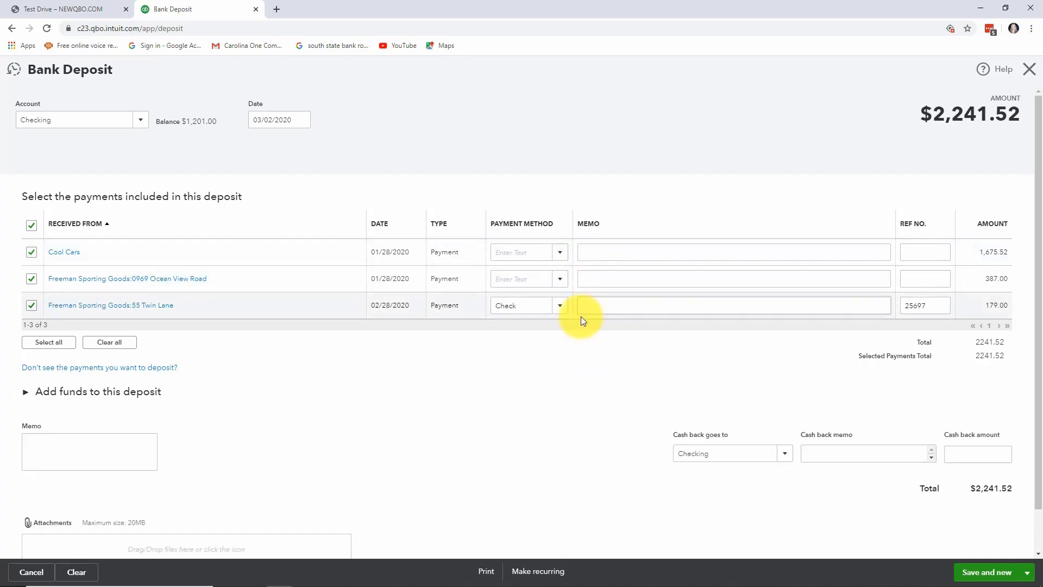
mouse_move(622, 405)
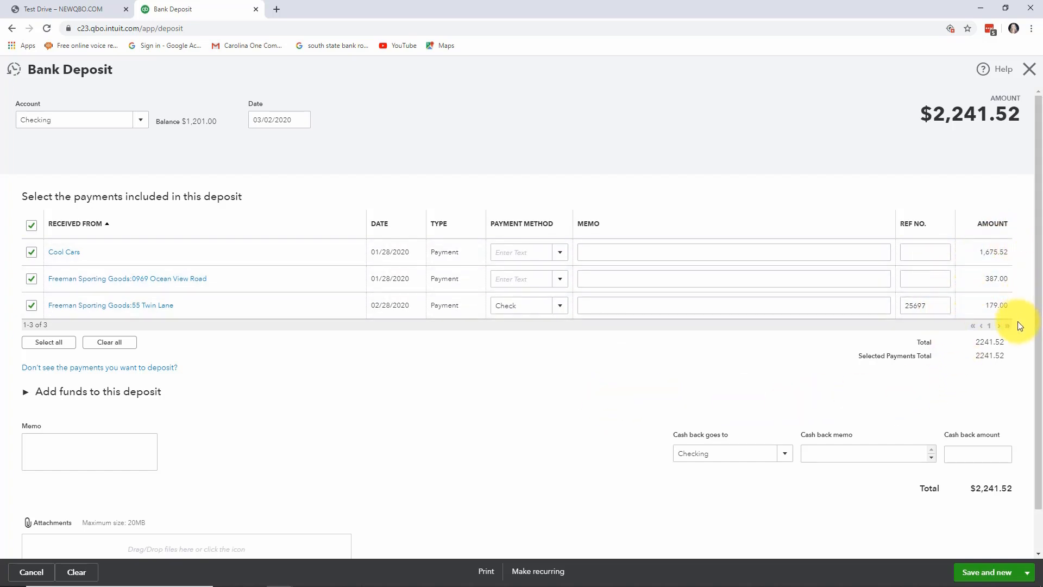
mouse_move(981, 378)
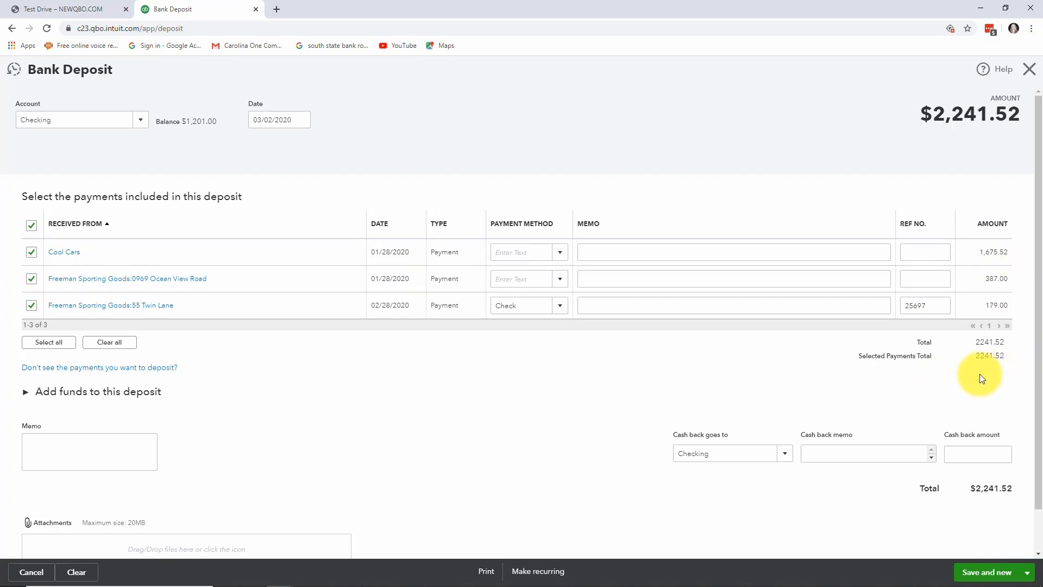
mouse_move(1004, 371)
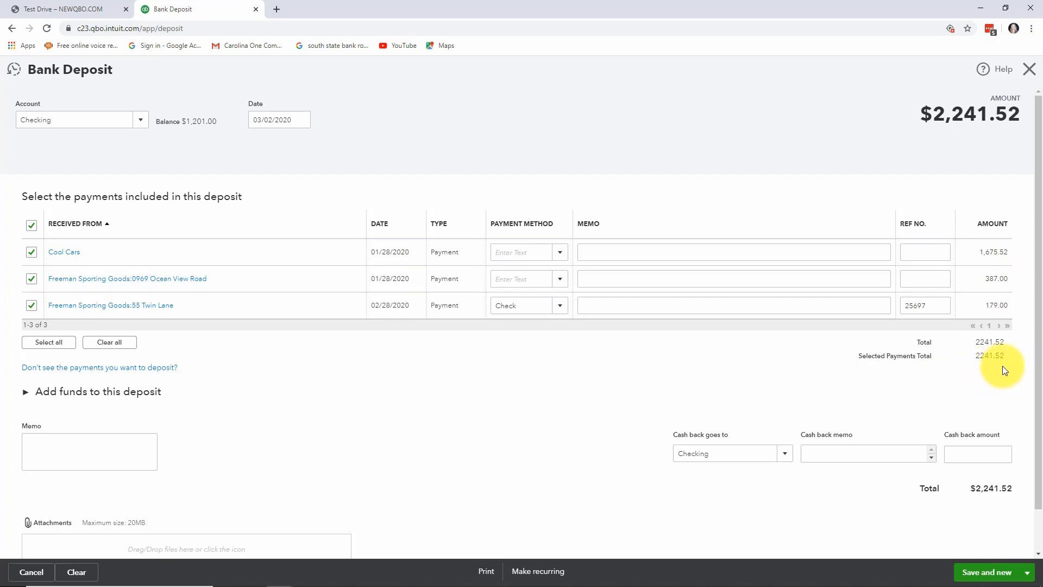
mouse_move(931, 378)
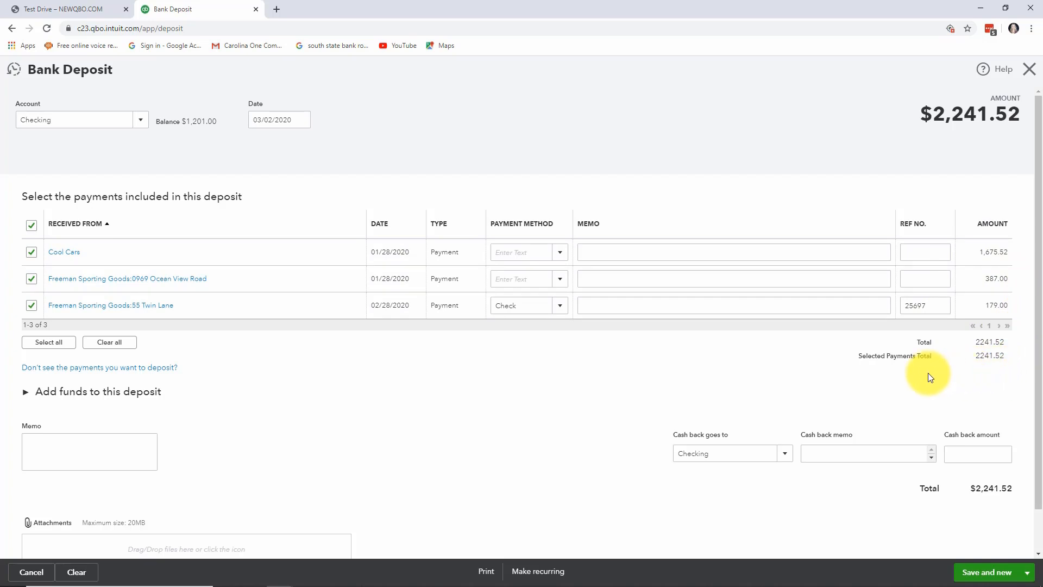
mouse_move(645, 482)
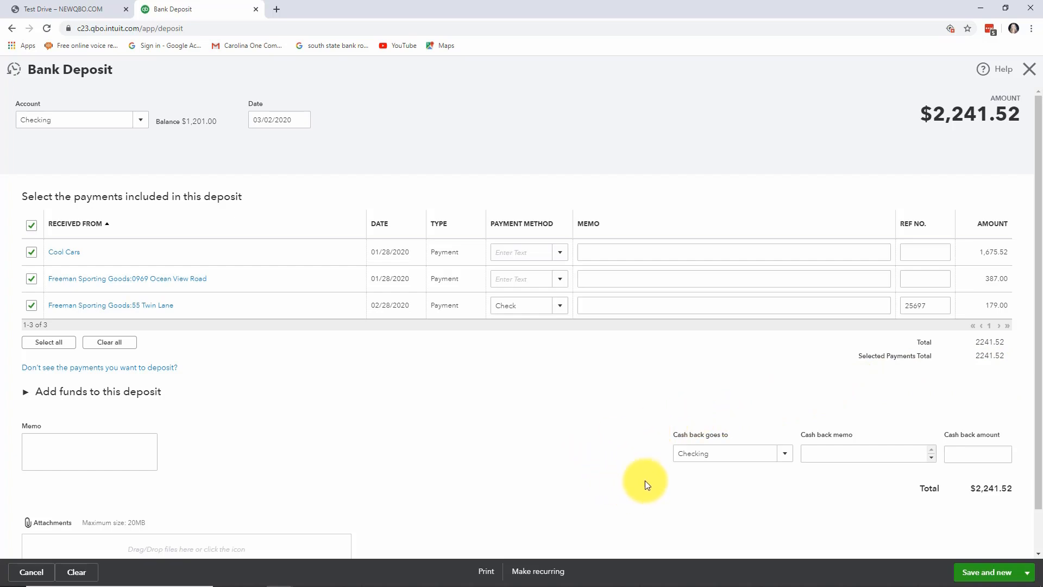
mouse_move(731, 479)
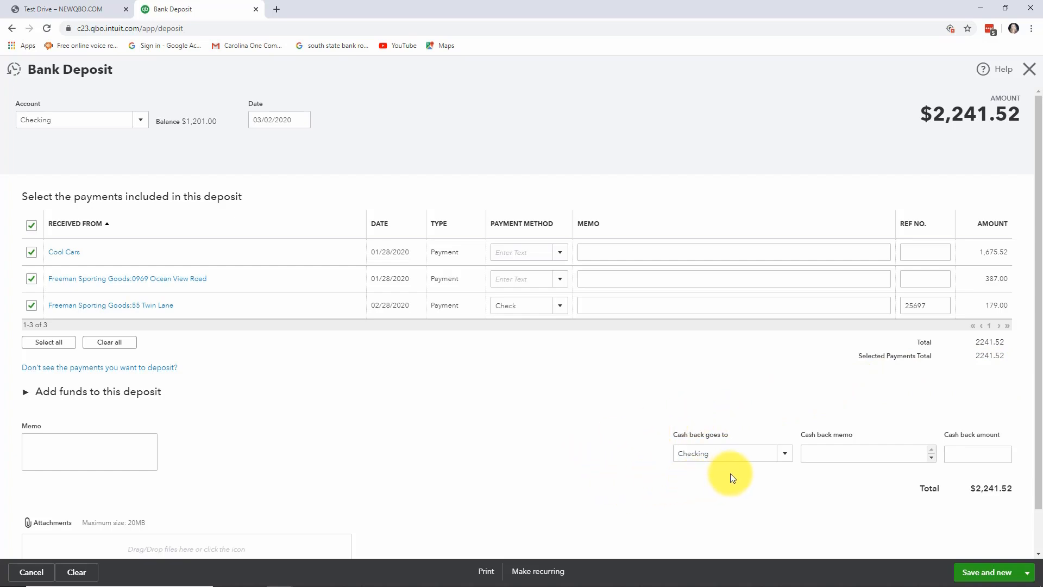
mouse_move(735, 479)
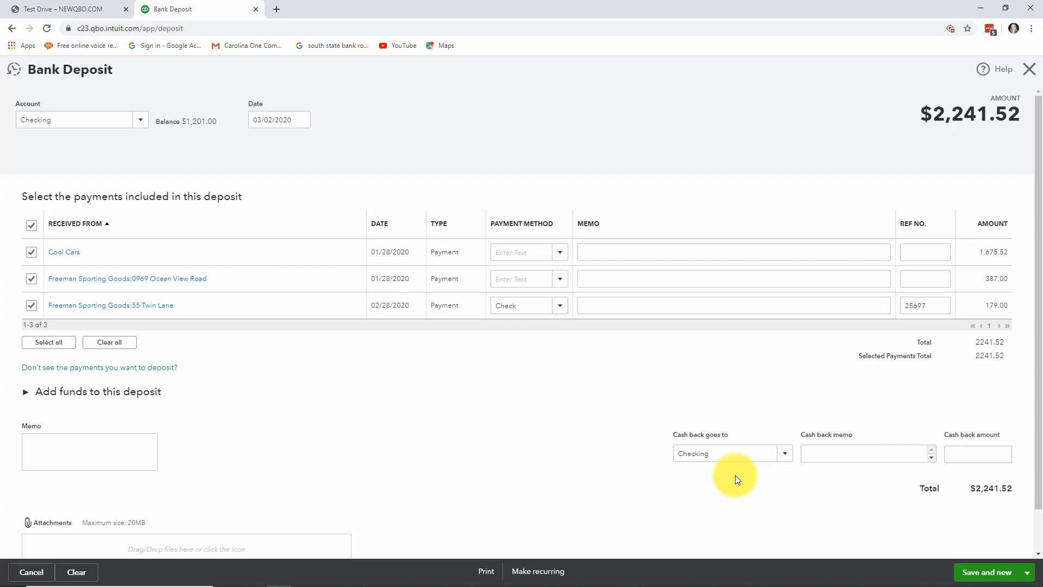
mouse_move(749, 482)
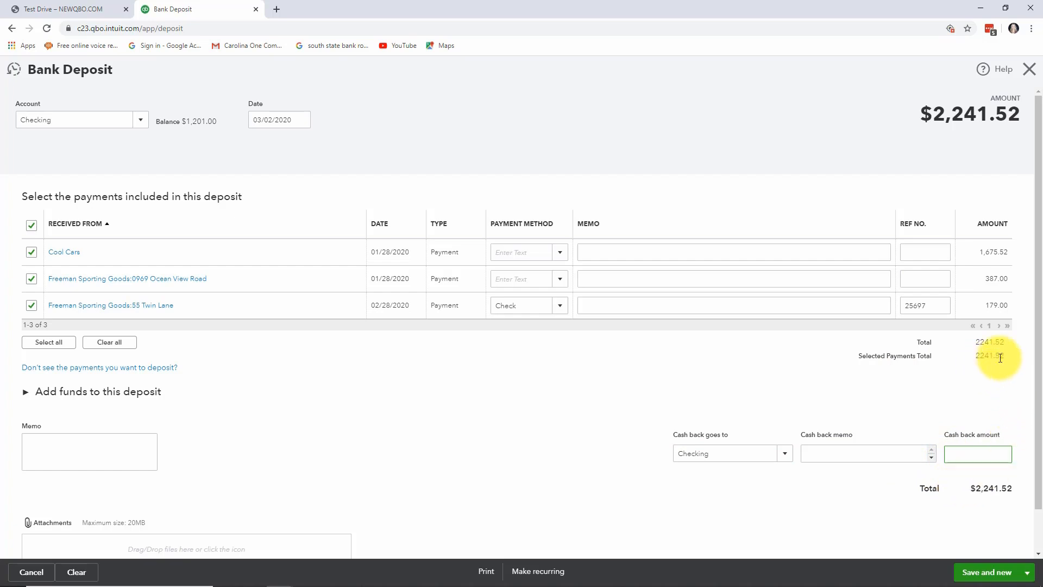
mouse_move(970, 380)
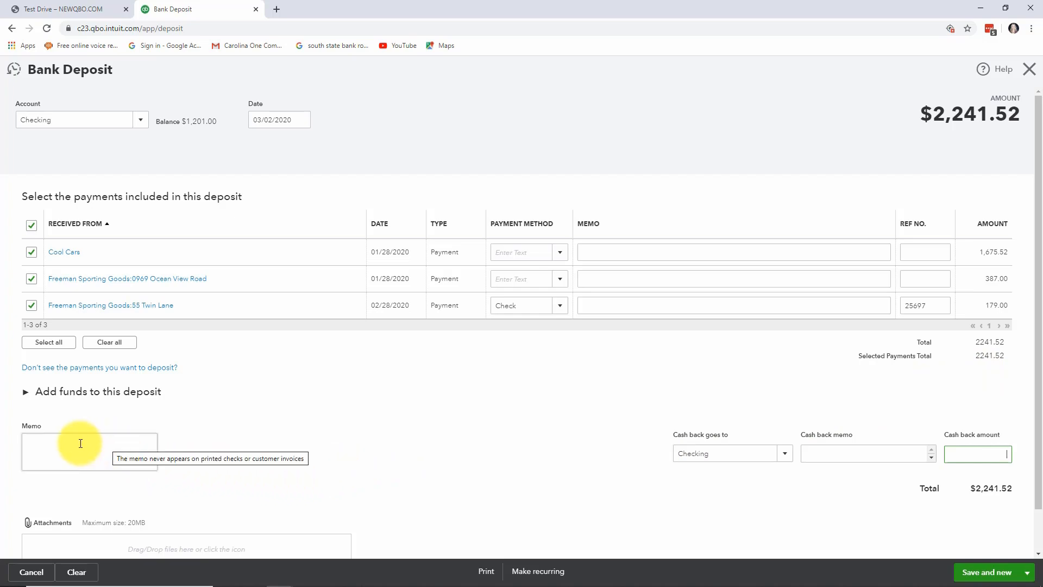
left_click(25, 391)
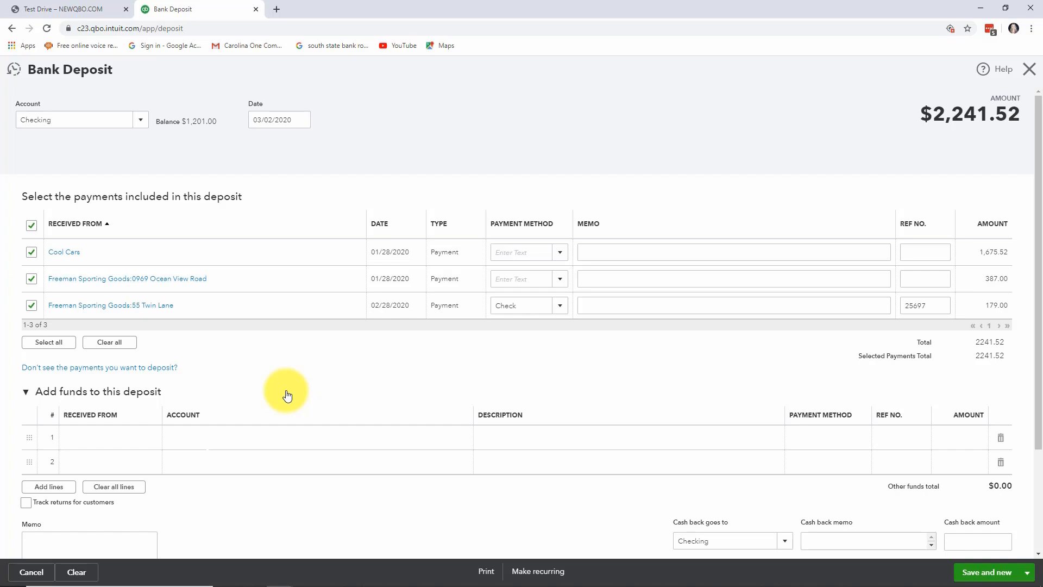
mouse_move(177, 435)
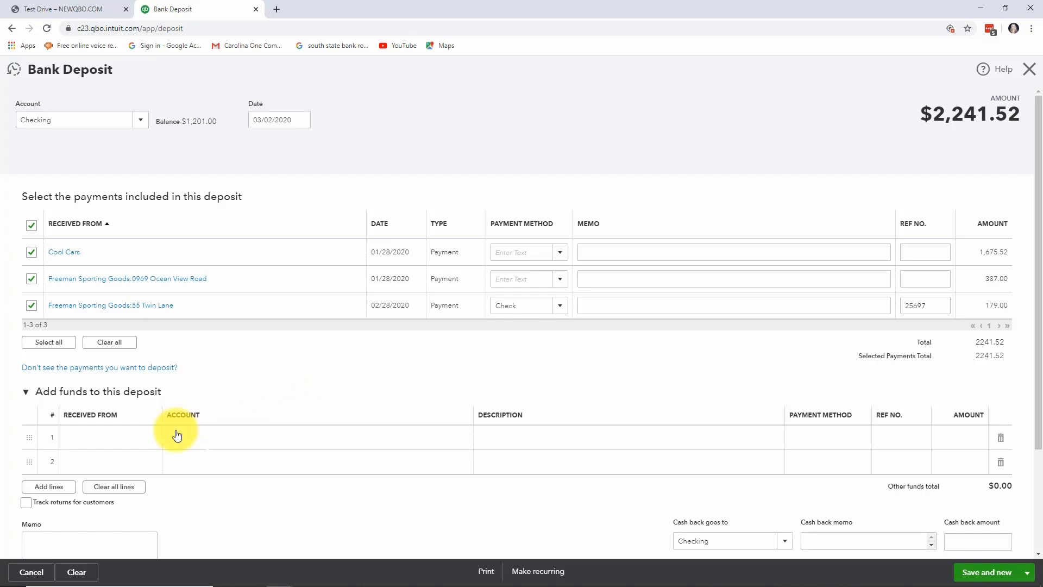
left_click(106, 437)
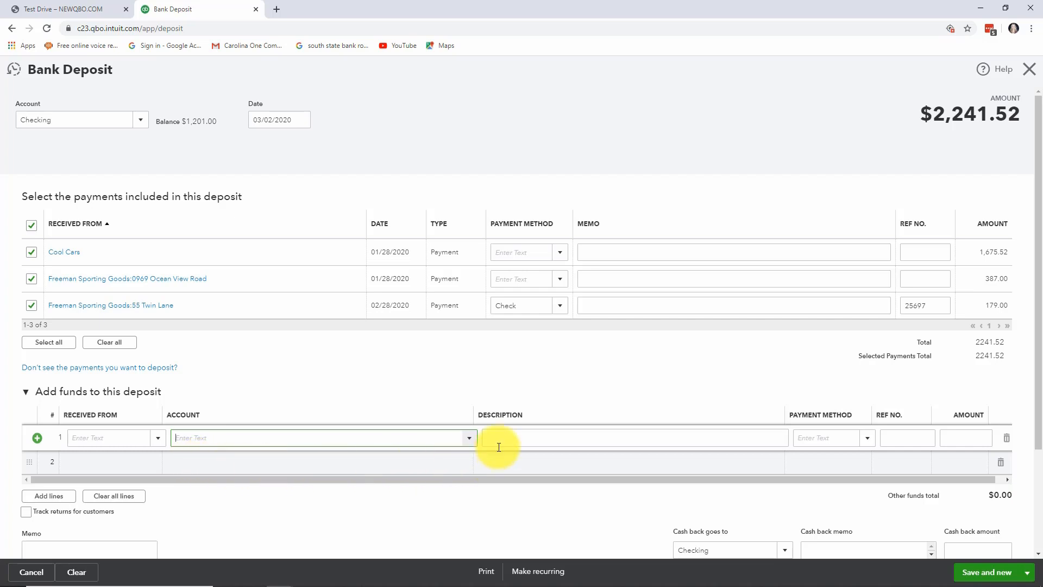
mouse_move(854, 456)
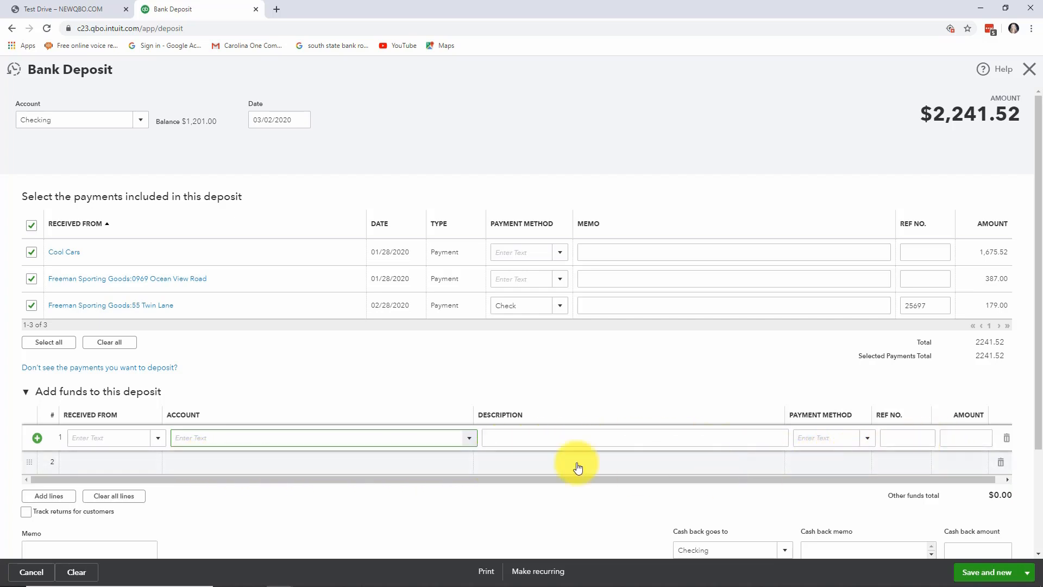
mouse_move(289, 388)
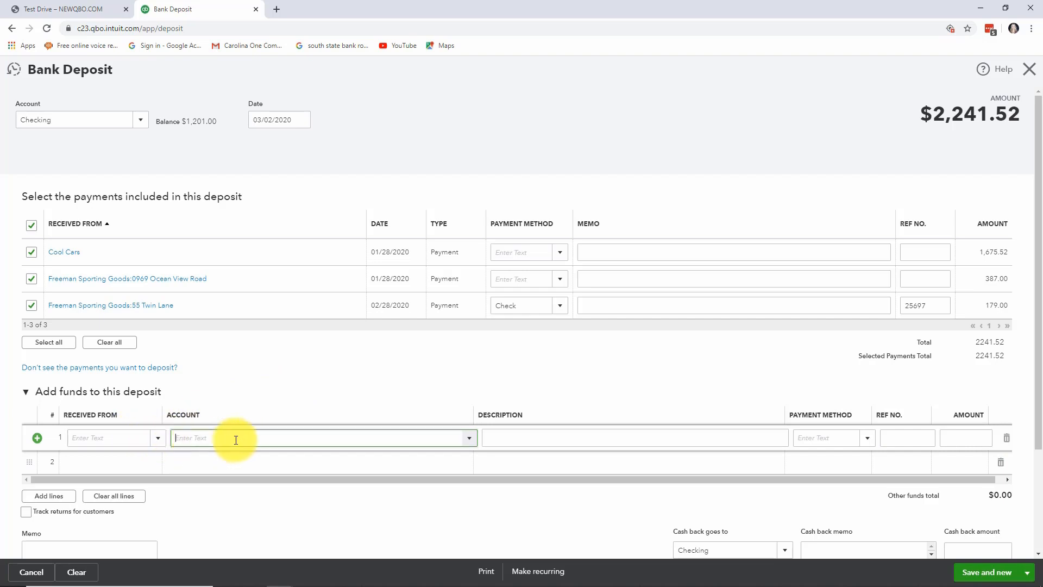
mouse_move(470, 438)
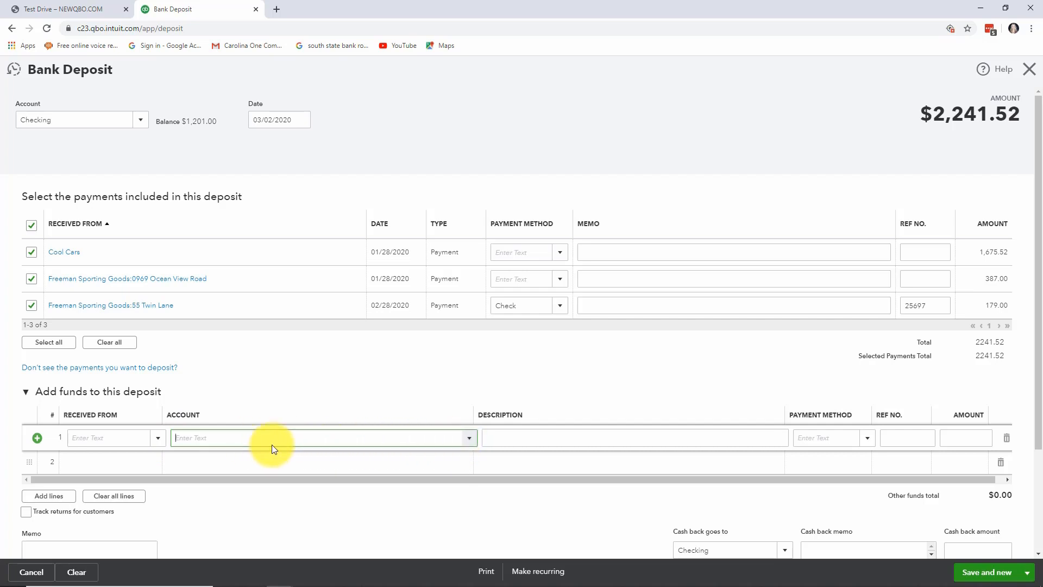
mouse_move(358, 399)
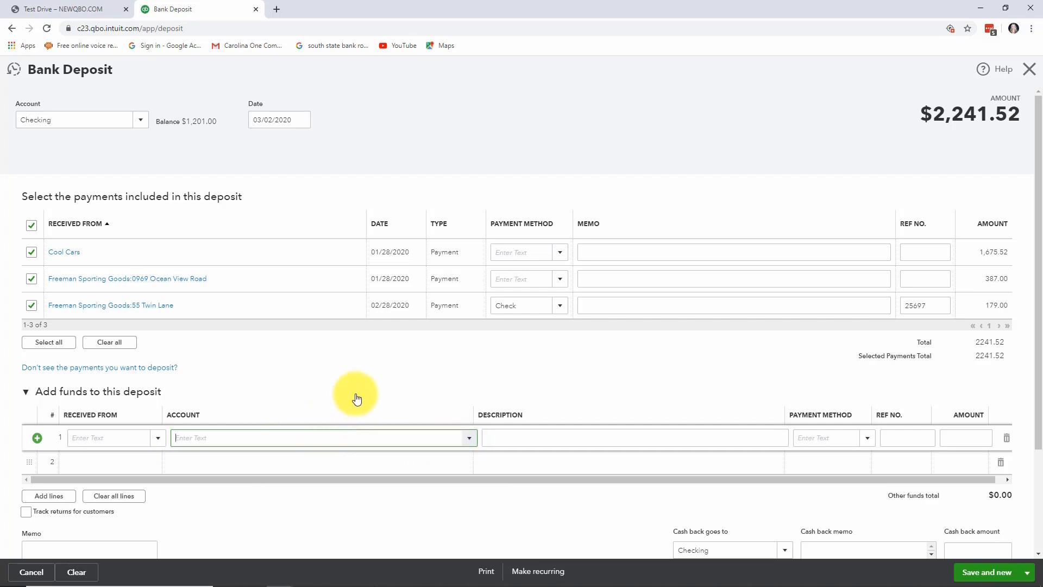
mouse_move(339, 414)
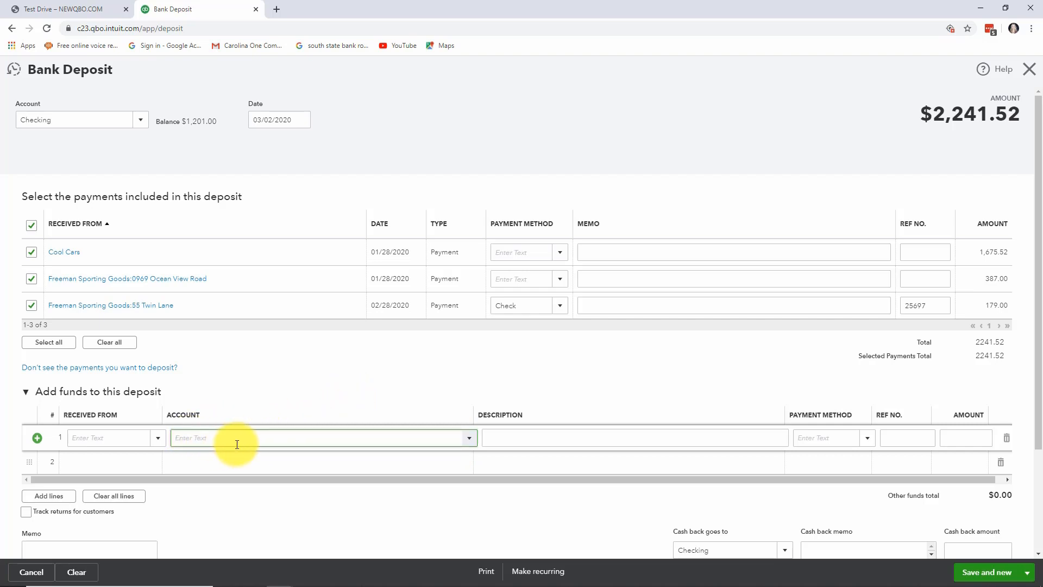
mouse_move(259, 498)
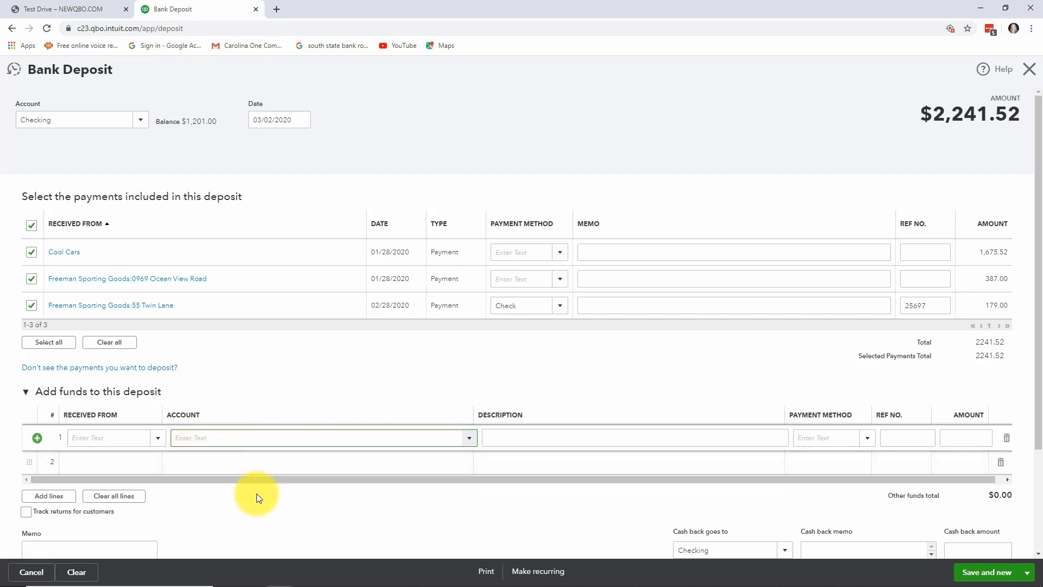
scroll("down", 3)
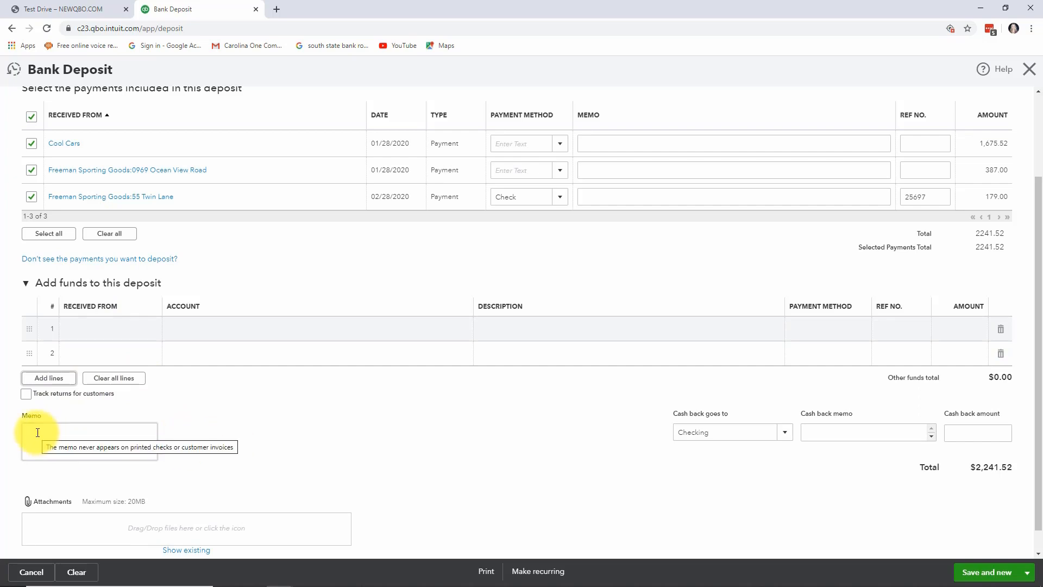
mouse_move(275, 445)
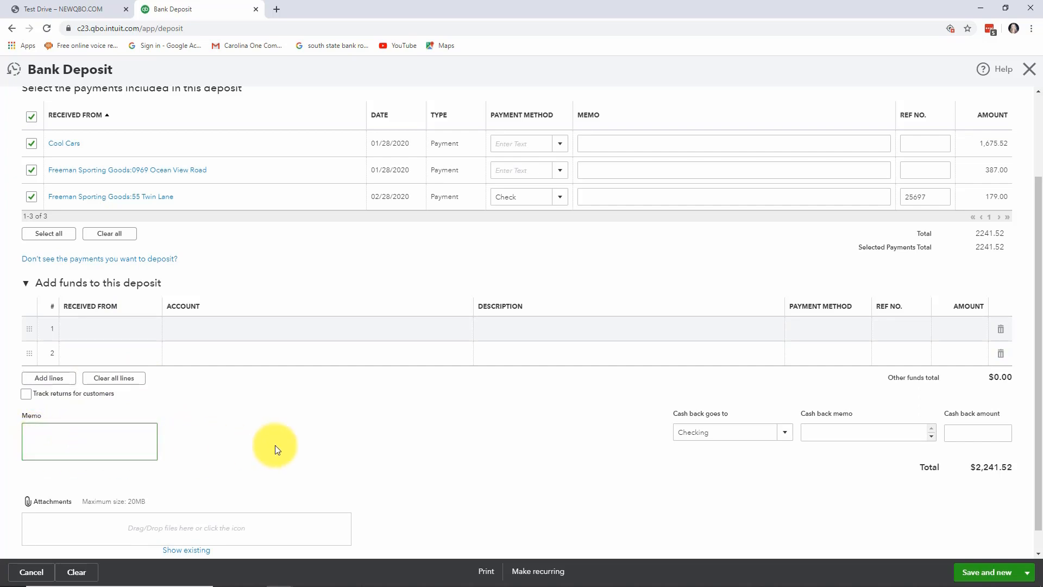
left_click(88, 440)
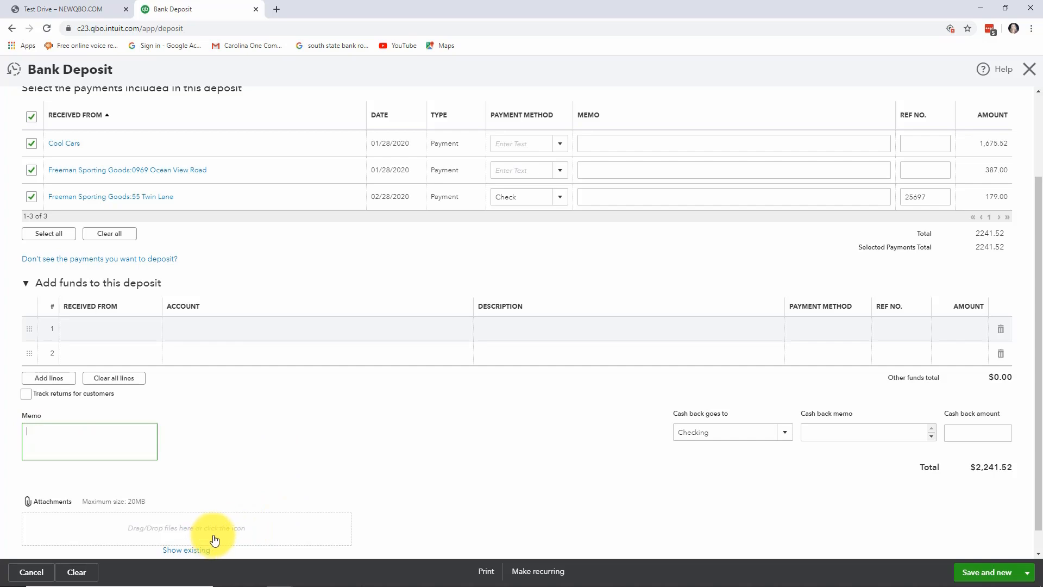
mouse_move(446, 468)
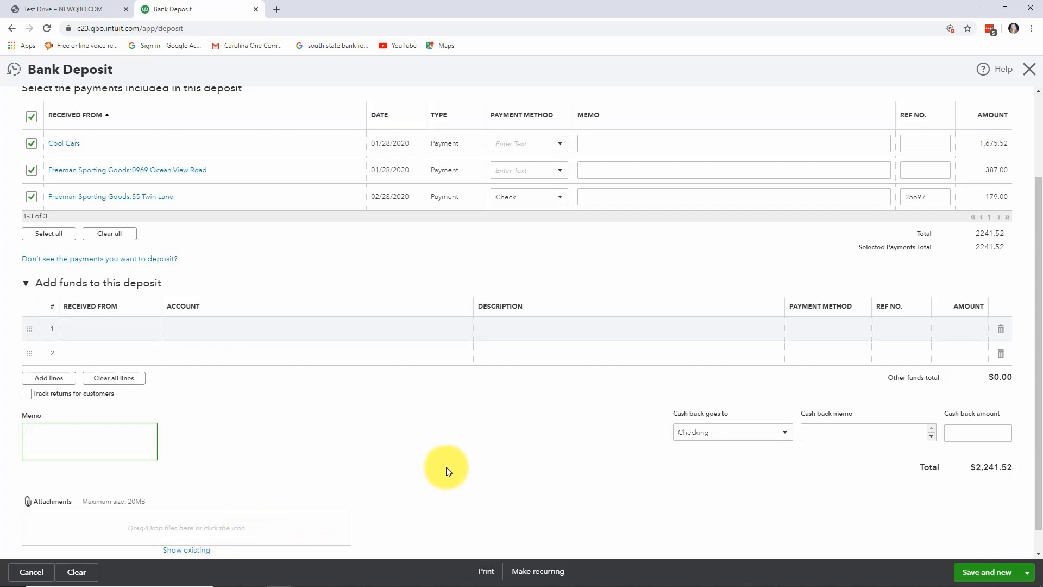
mouse_move(467, 483)
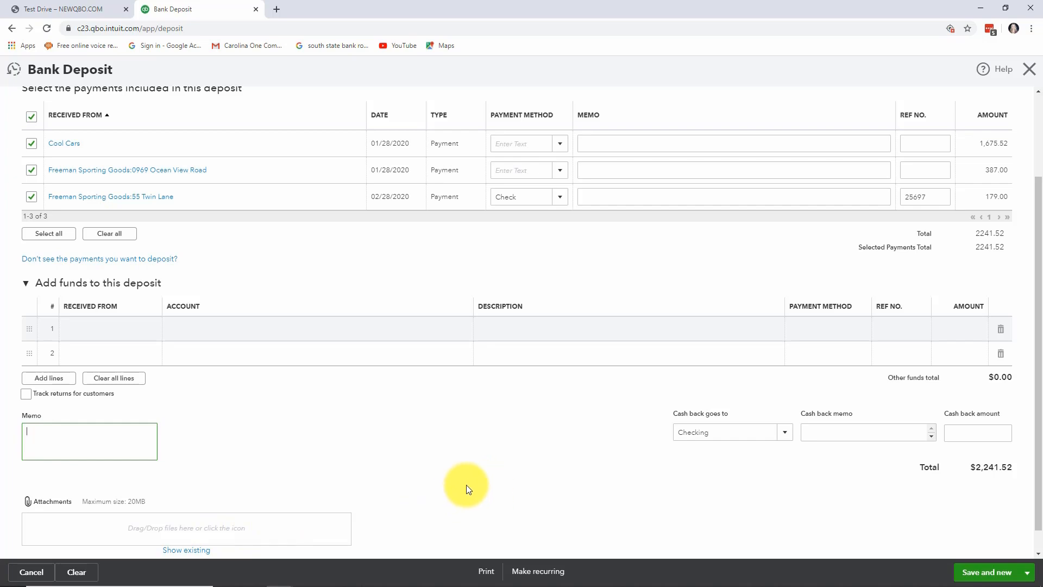
mouse_move(486, 570)
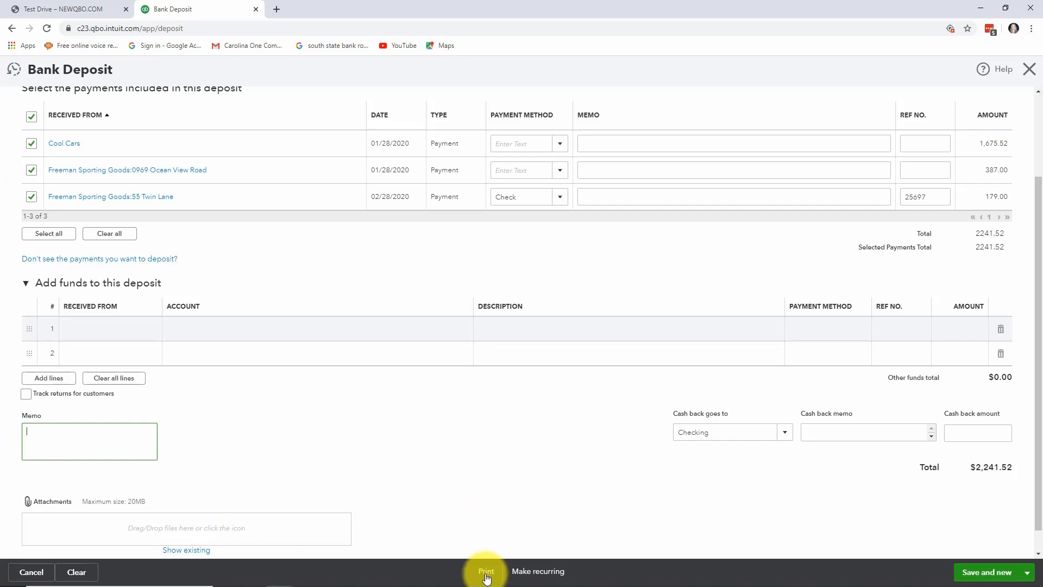
mouse_move(498, 576)
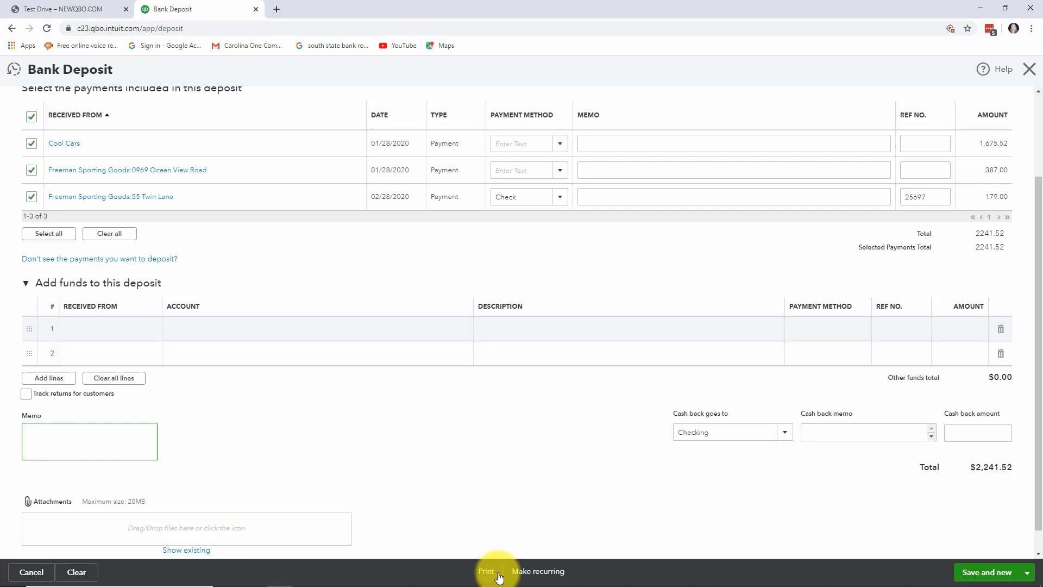
mouse_move(619, 502)
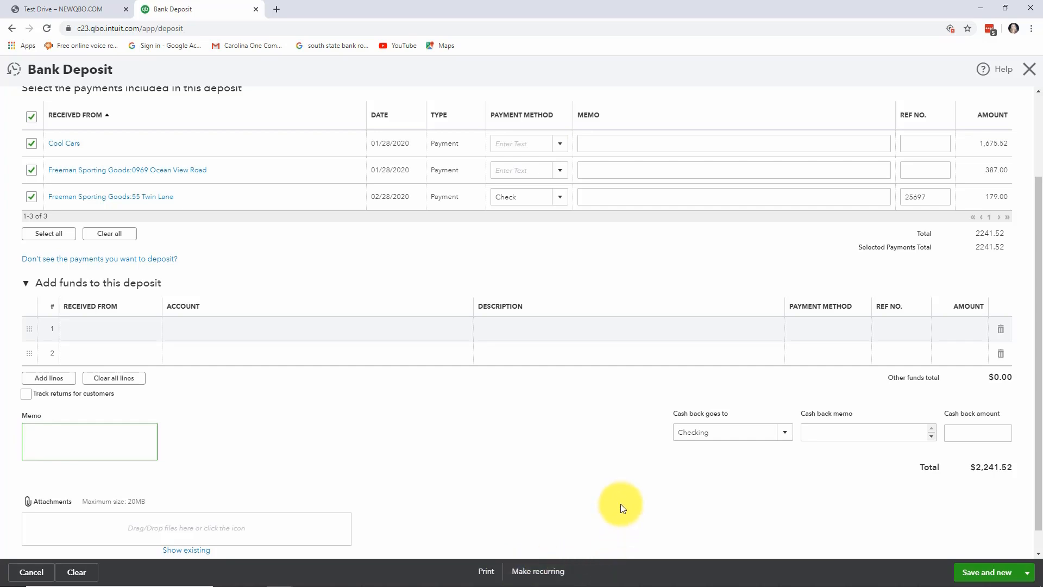
left_click(89, 441)
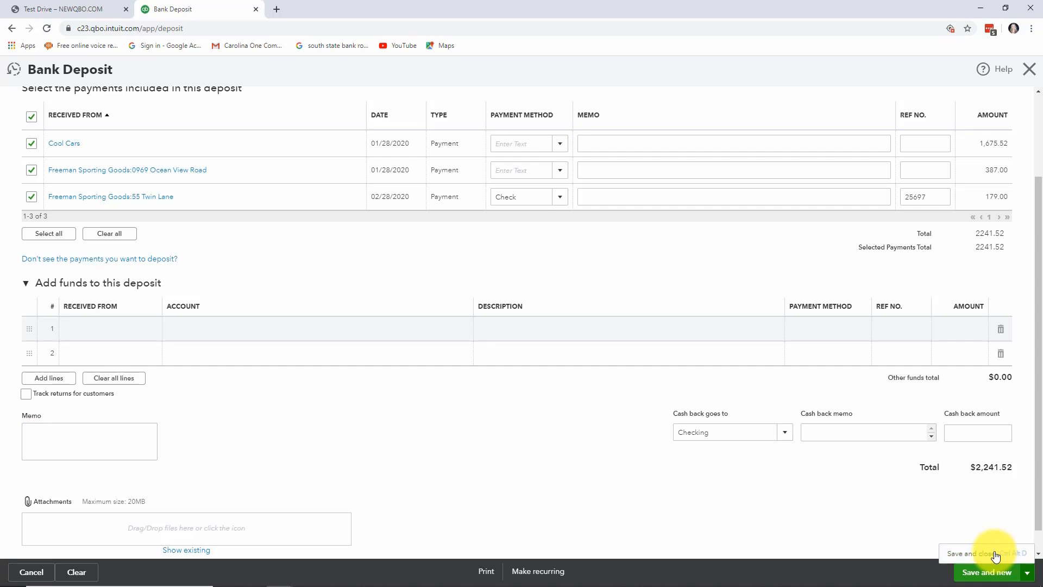
Save and close the $2,241.52 deposit, returning to the Overview page.
left_click(978, 554)
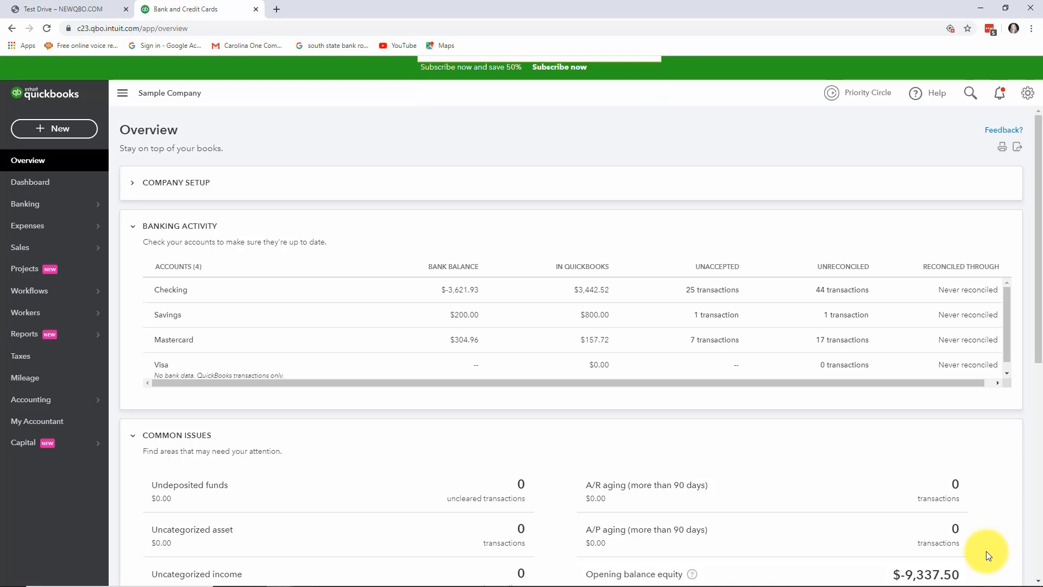
mouse_move(982, 557)
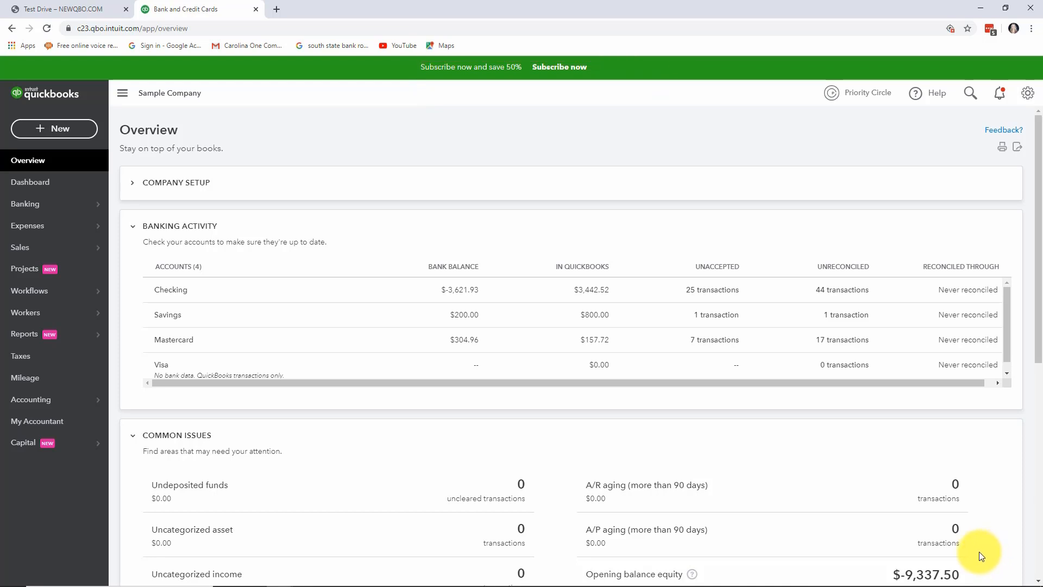
mouse_move(446, 478)
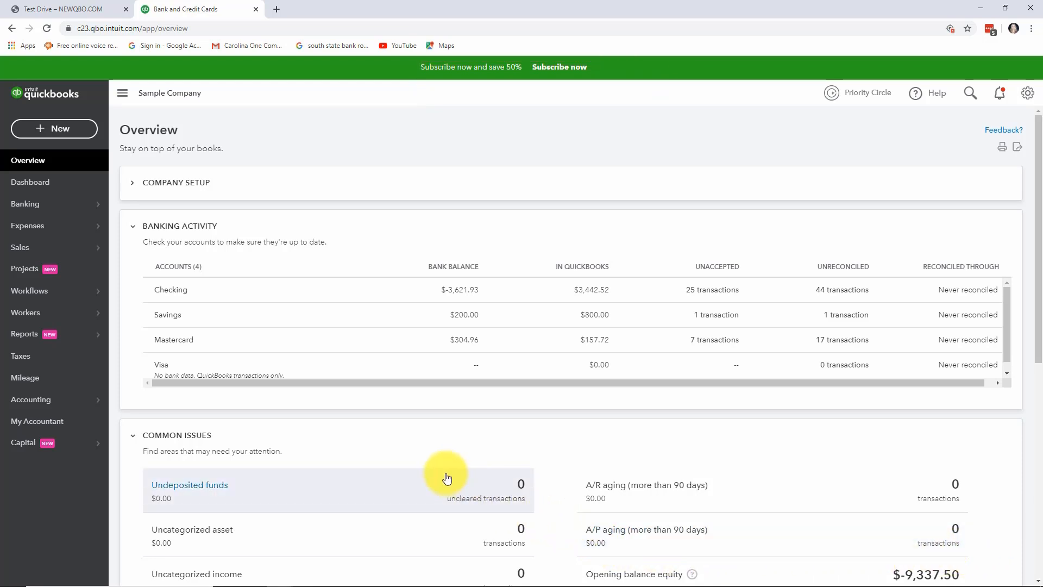
mouse_move(440, 479)
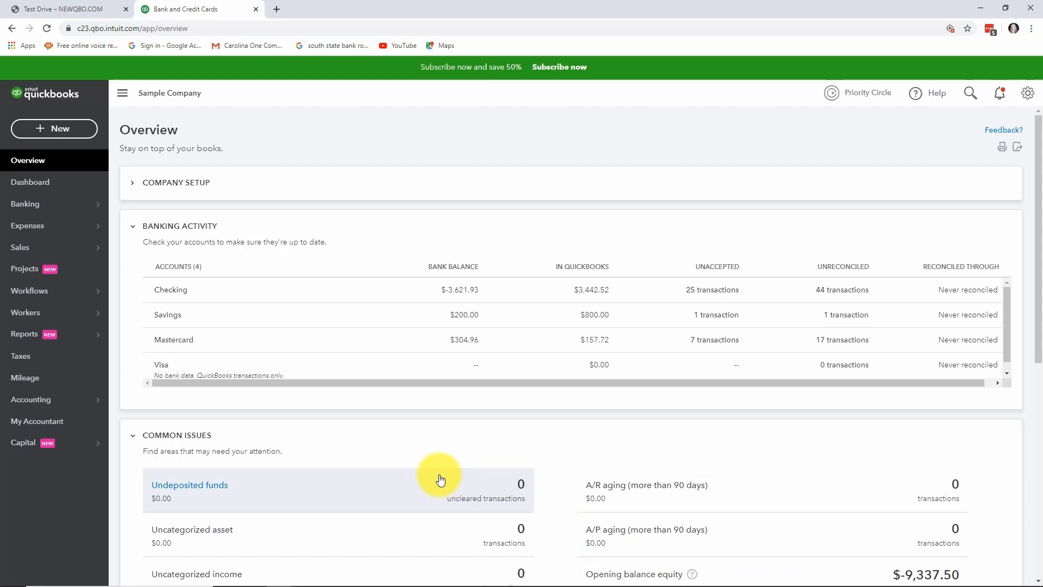
mouse_move(171, 289)
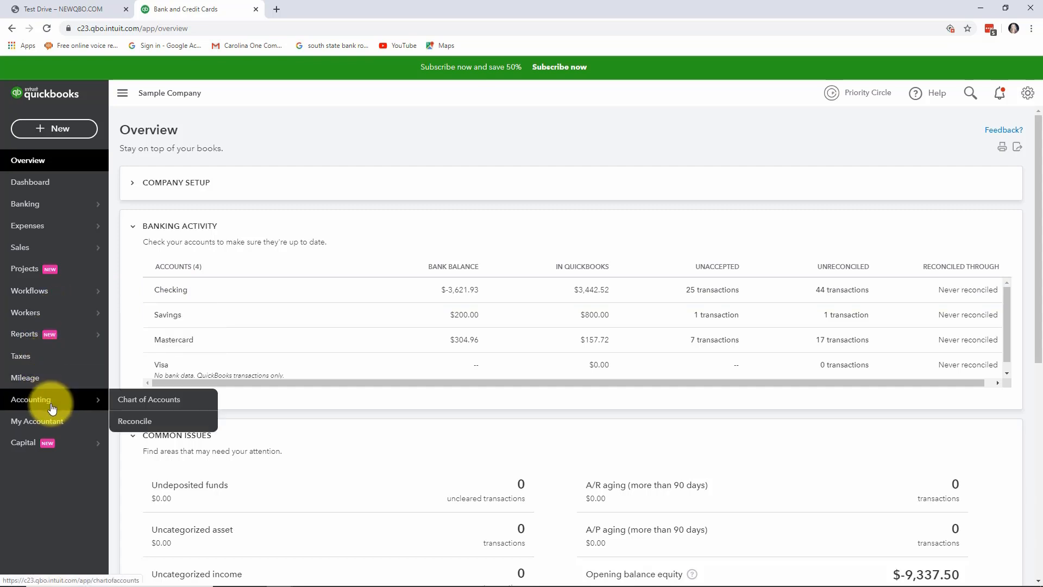
View the Checking register from the Chart of Accounts, showing the 03/02/2020 deposit of 2,241.52.
left_click(149, 399)
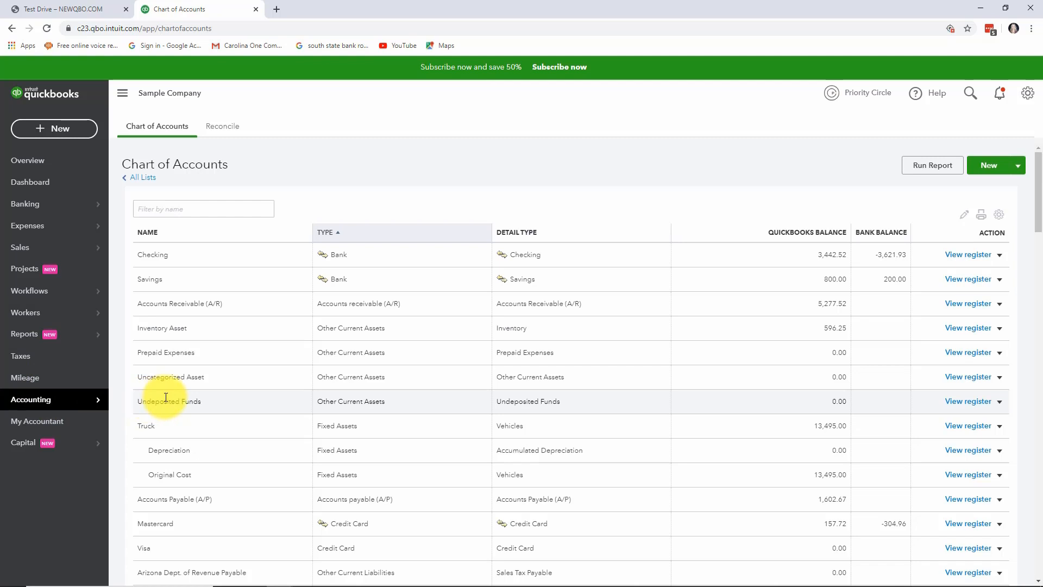
mouse_move(475, 270)
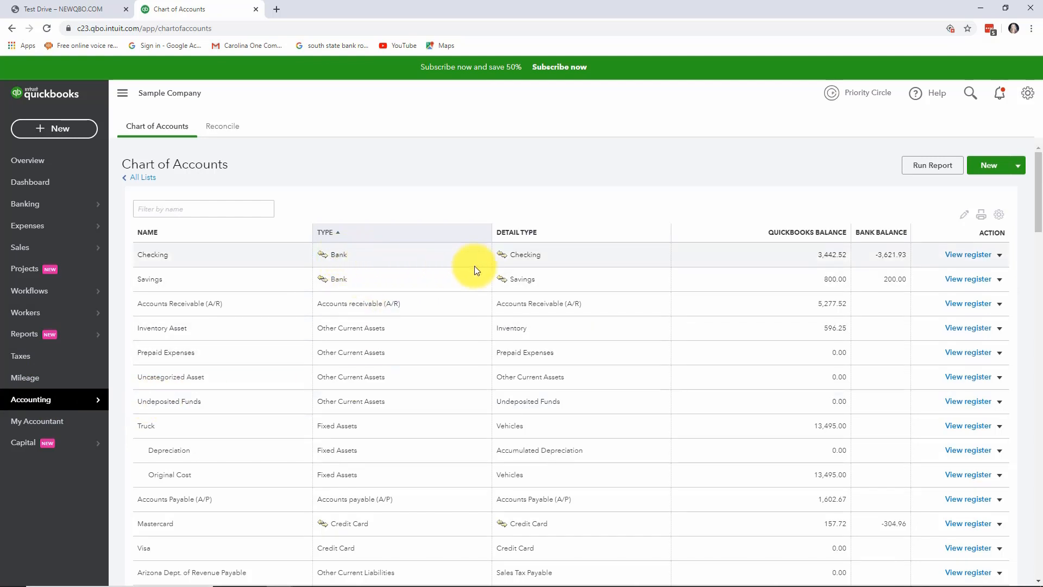
left_click(968, 255)
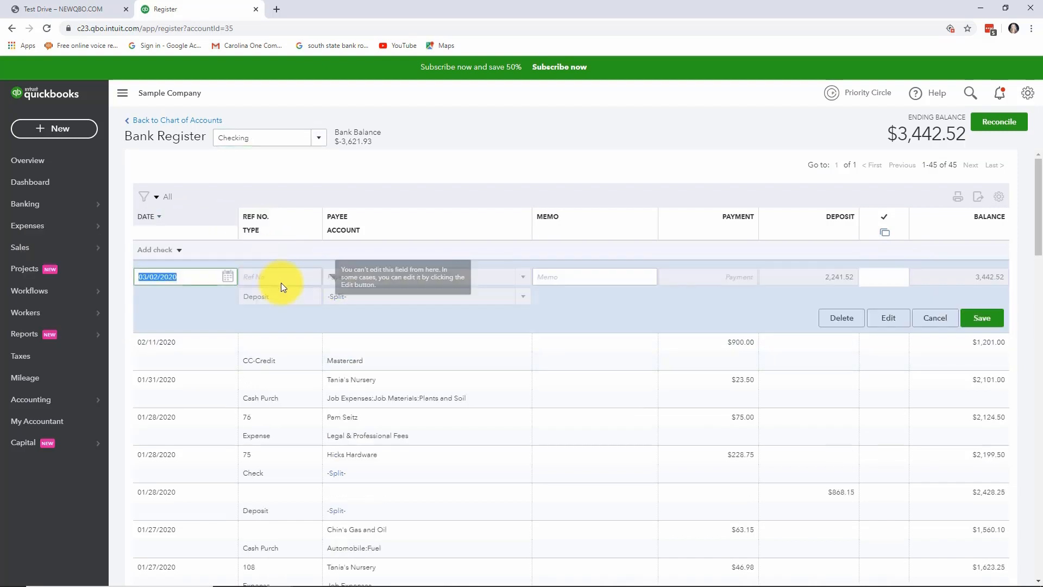
mouse_move(418, 319)
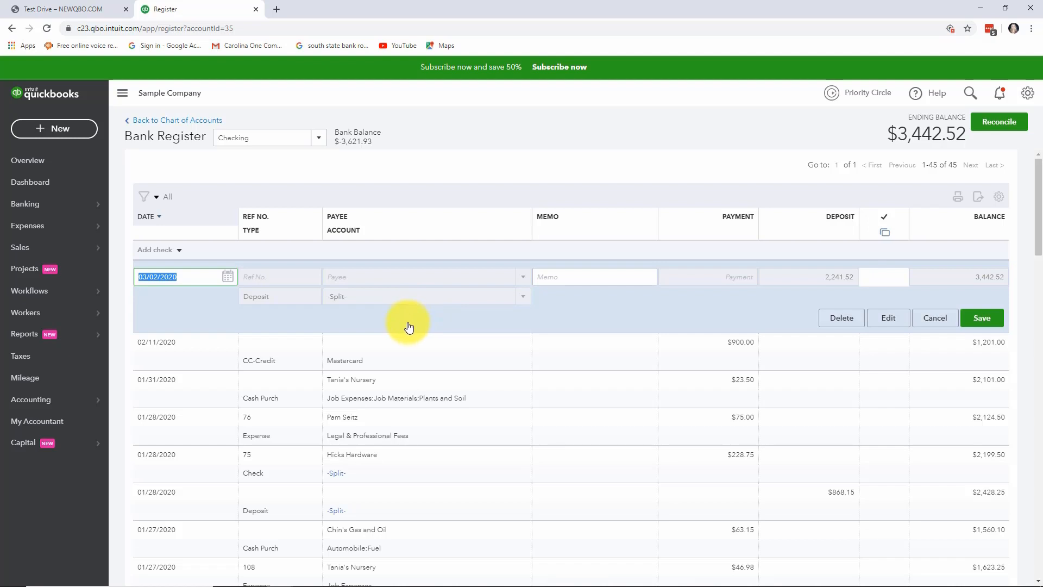
mouse_move(754, 333)
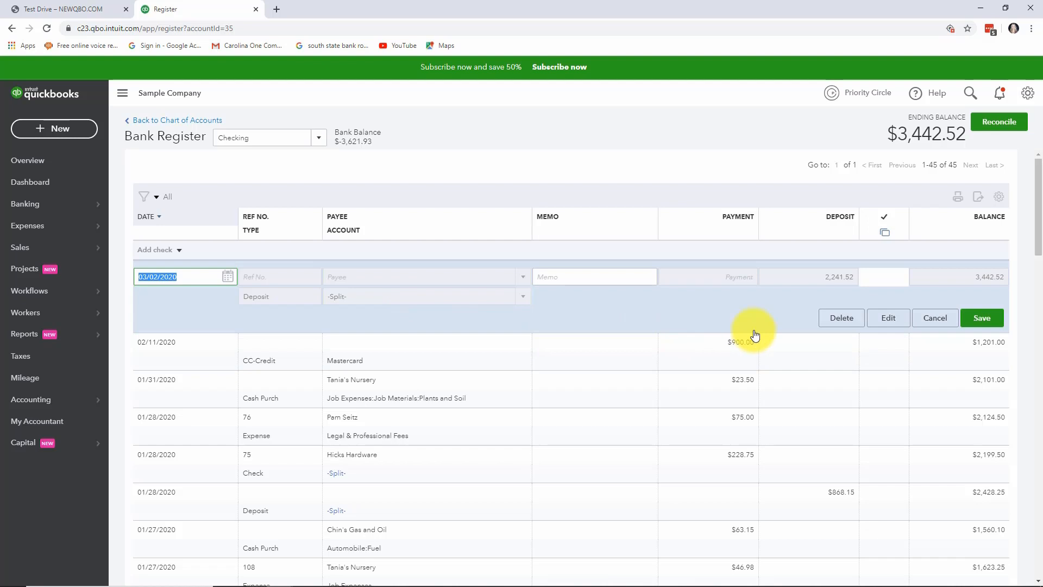